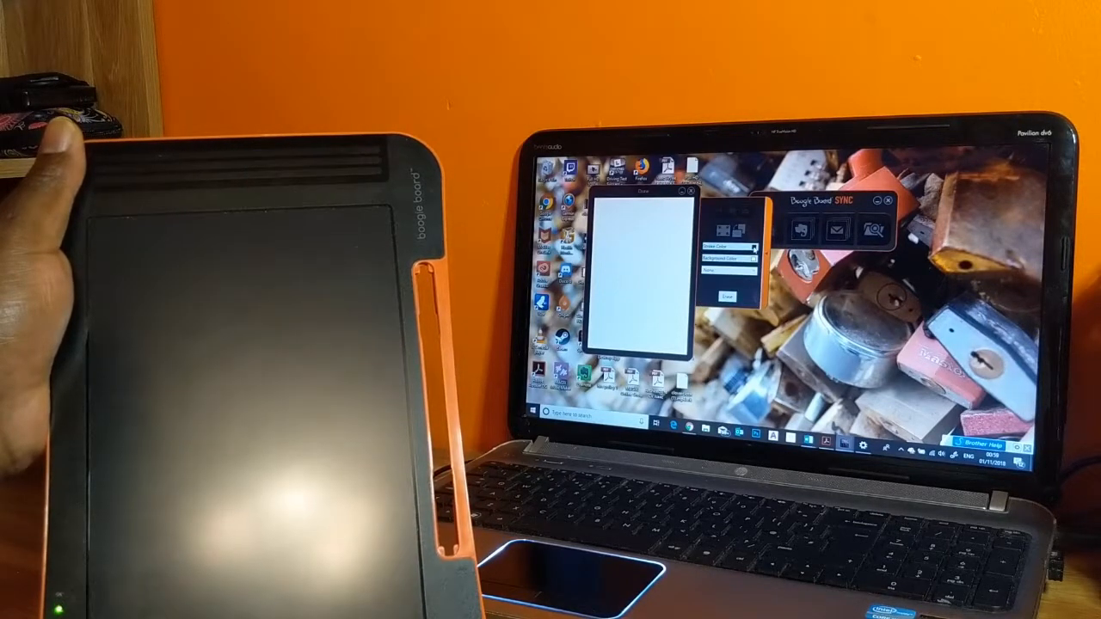
Step: Show the pen colour swatch palette from the Sync toolbar
left_click(748, 246)
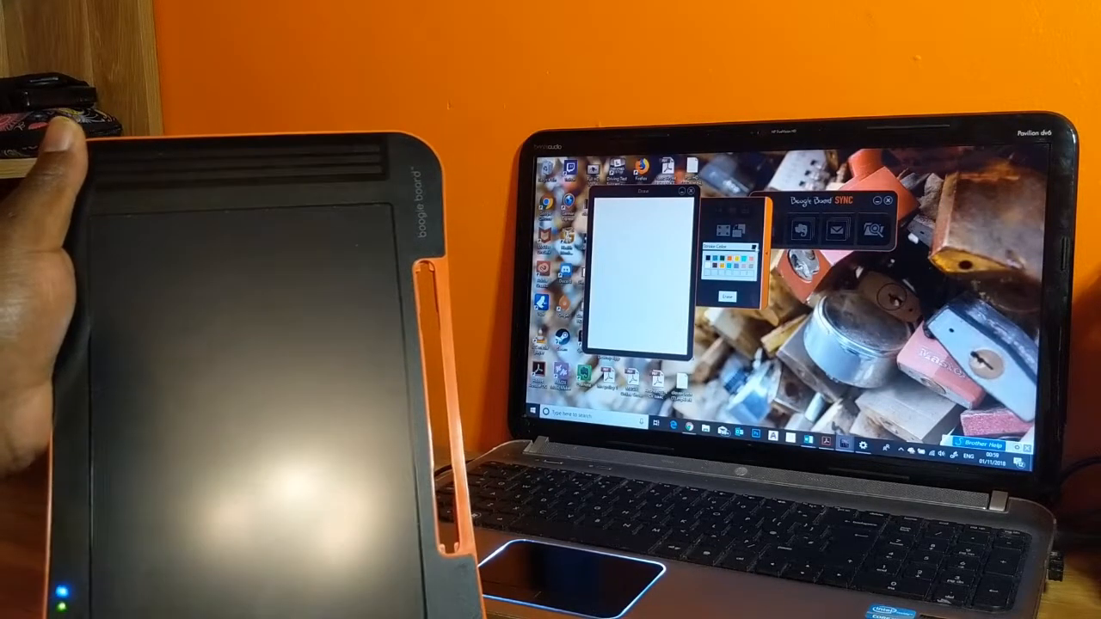